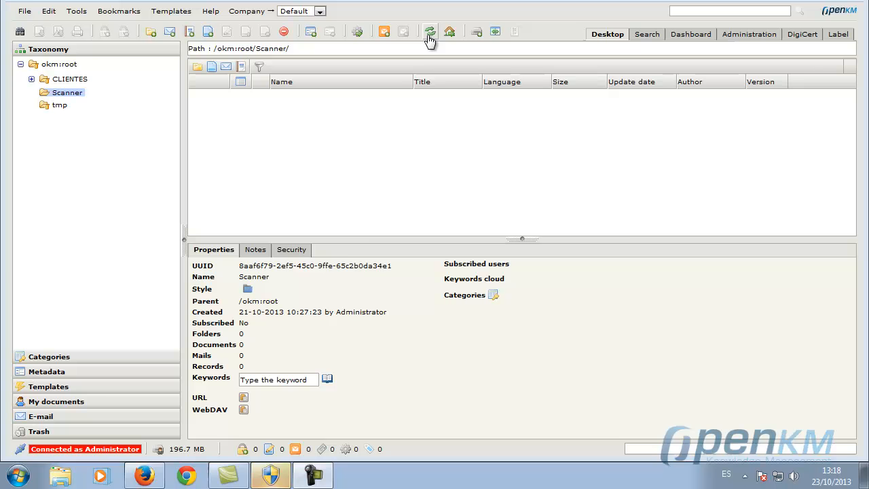
# Reload the Scanner folder and scroll through its 20 scanned JPGs to preview the first
pyautogui.click(429, 32)
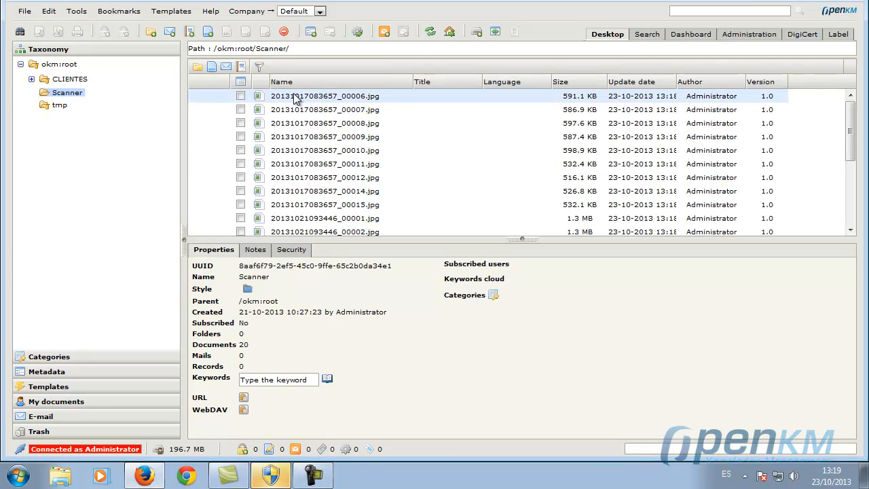
pyautogui.scroll(-3)
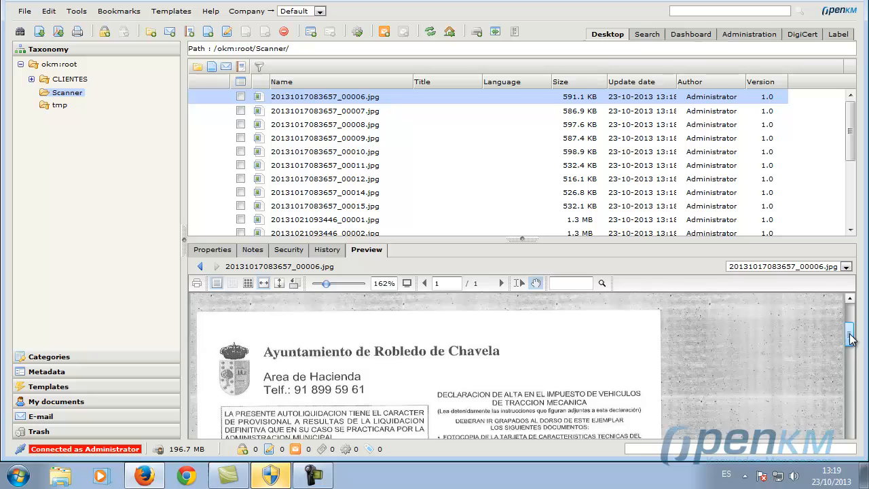
pyautogui.scroll(-3)
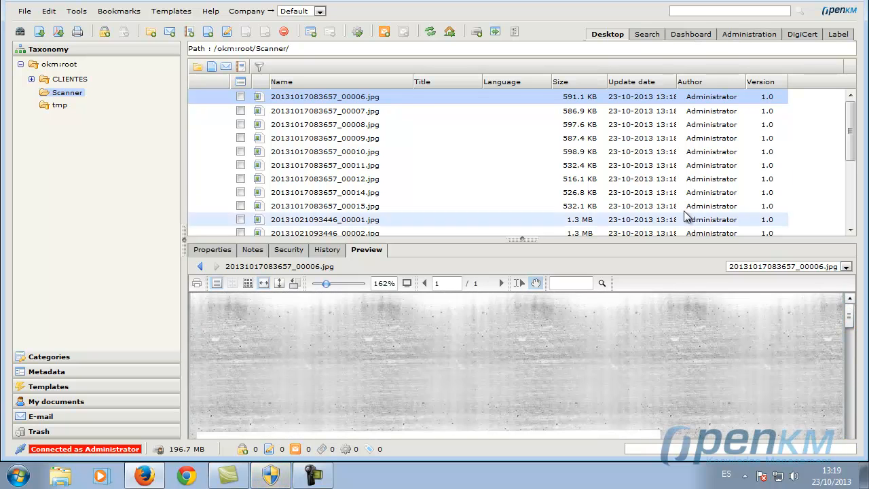
pyautogui.scroll(-3)
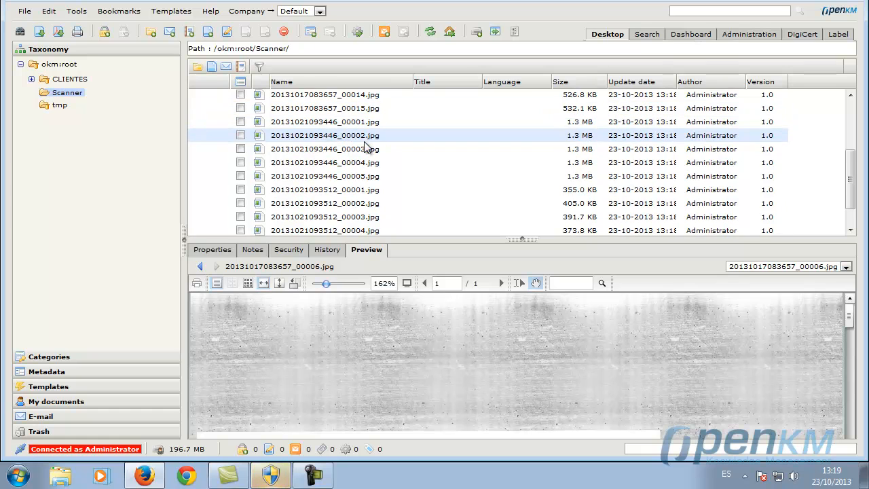
pyautogui.click(302, 228)
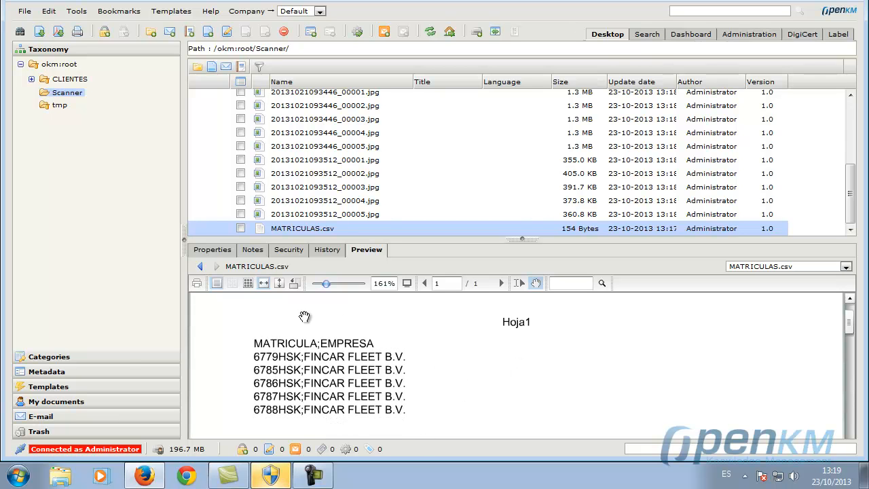
pyautogui.moveTo(831, 17)
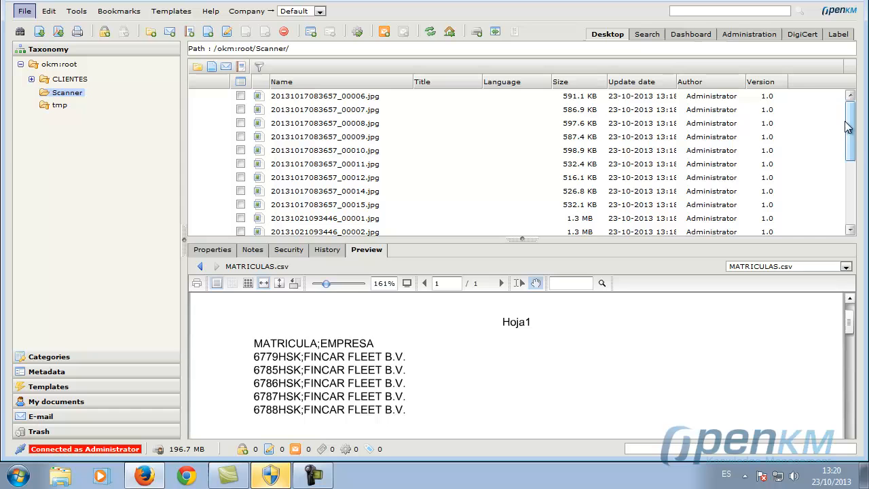
pyautogui.click(324, 97)
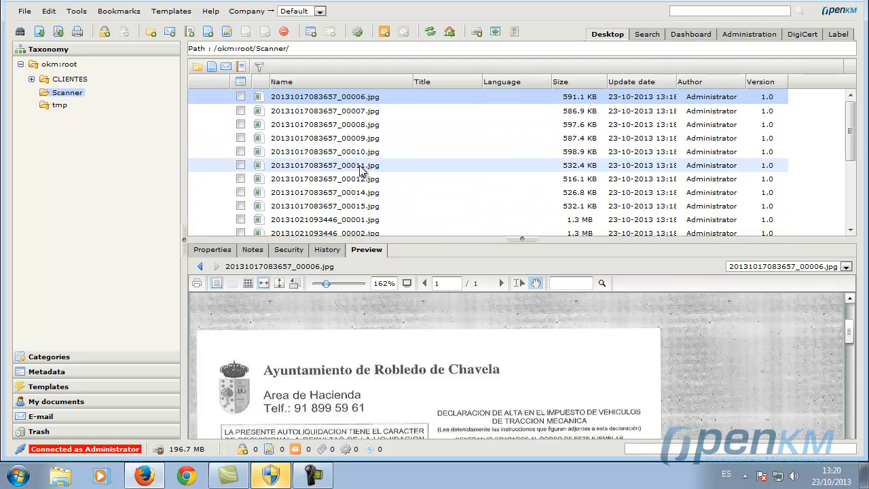
# Preview the Fiat certificate and permiso de circulación scans, then enter the Administration area
pyautogui.click(324, 165)
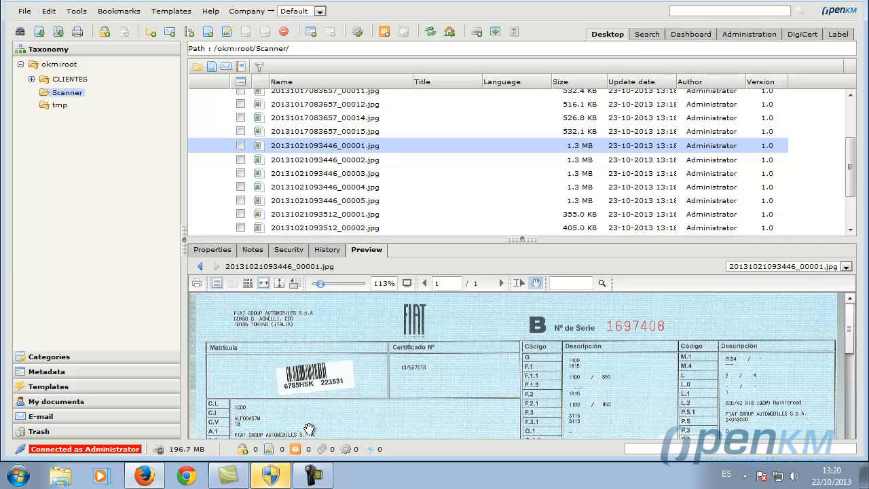
pyautogui.moveTo(5, 265)
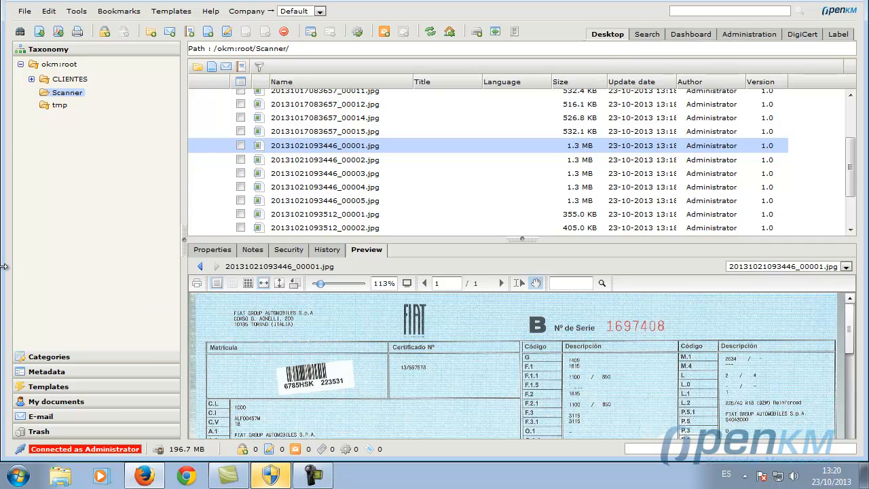
pyautogui.scroll(-3)
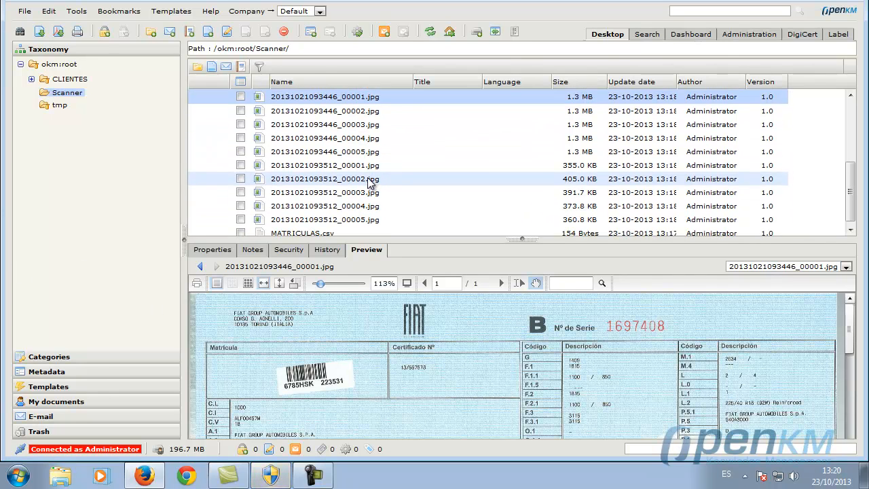
pyautogui.click(325, 164)
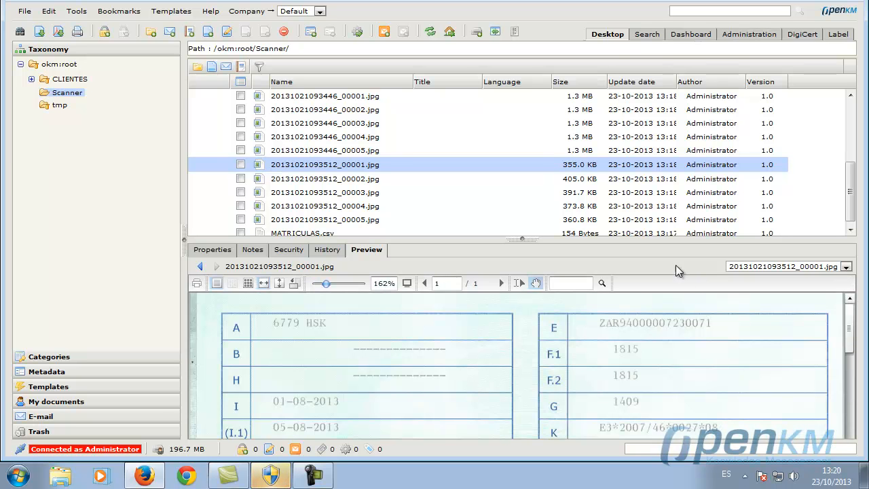
pyautogui.click(747, 34)
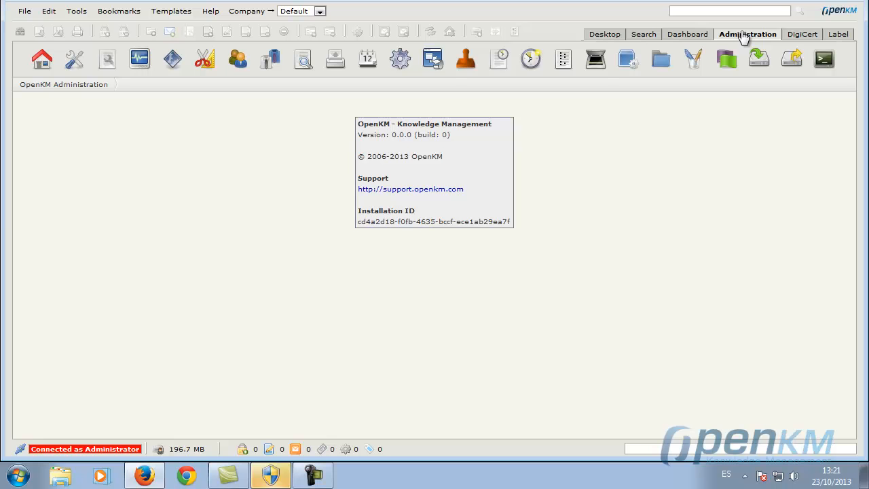
# Inspect the agencia tributaria OCR template and close it without changes
pyautogui.click(596, 58)
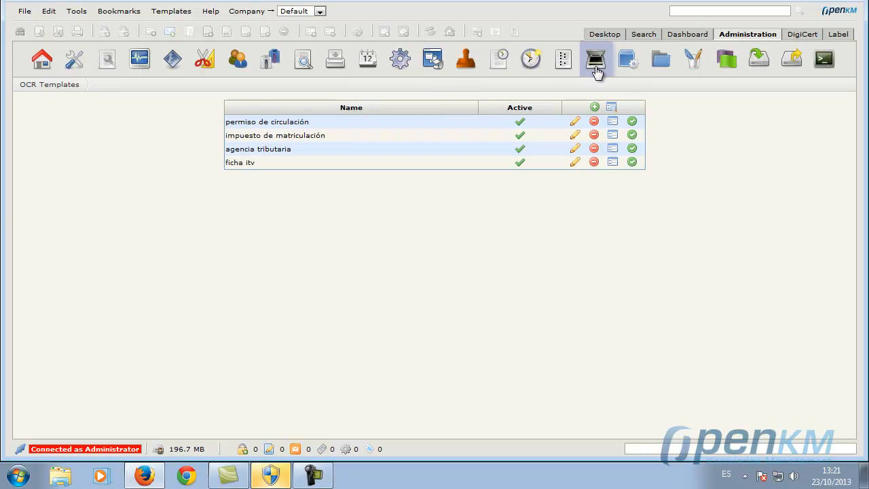
pyautogui.moveTo(397, 139)
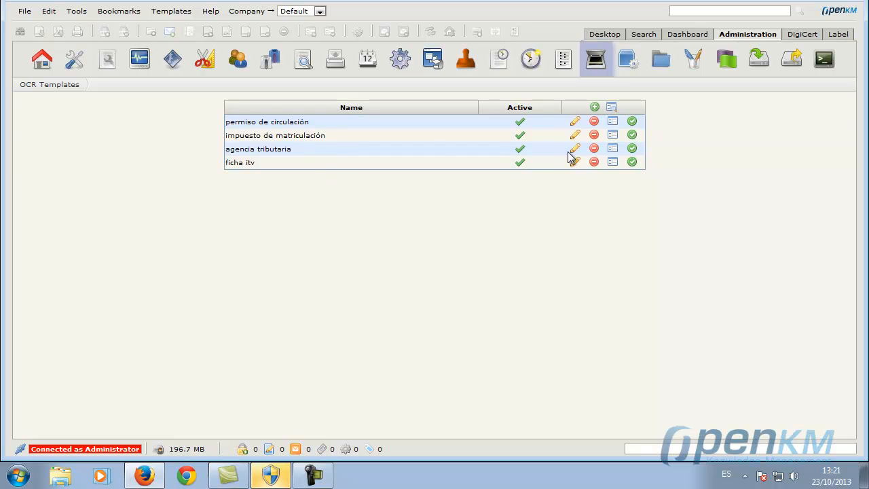
pyautogui.click(575, 148)
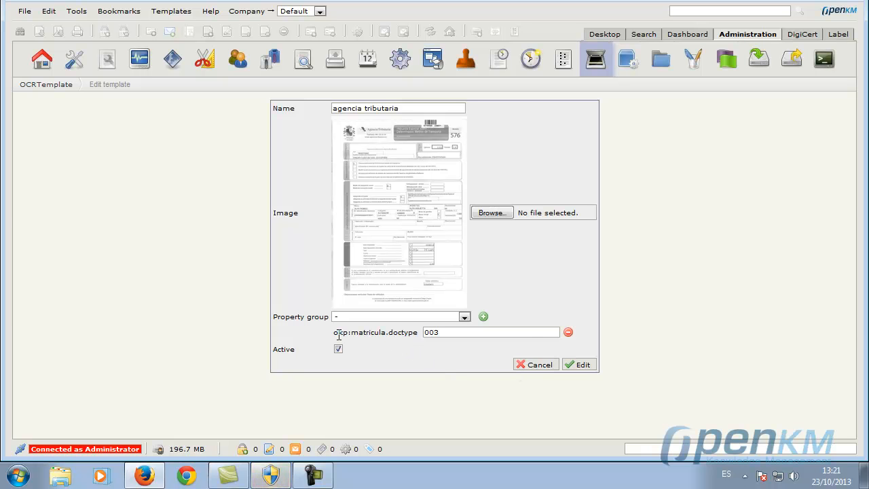
pyautogui.moveTo(361, 358)
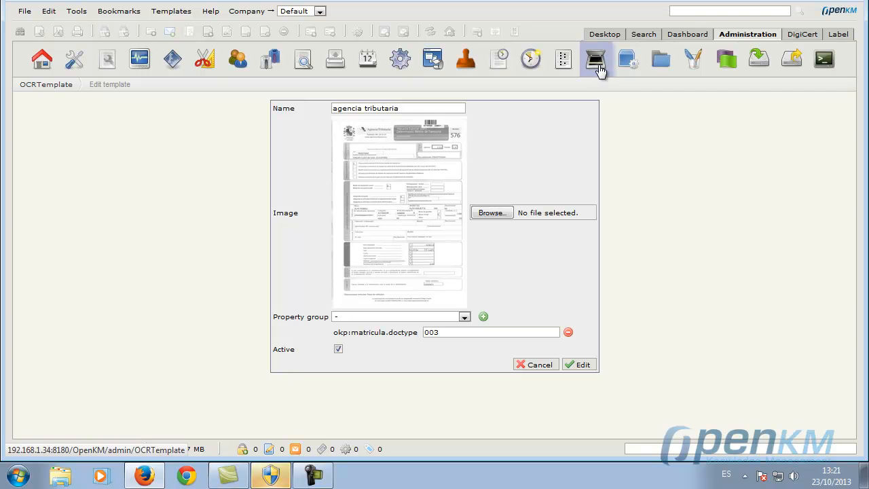
pyautogui.click(538, 364)
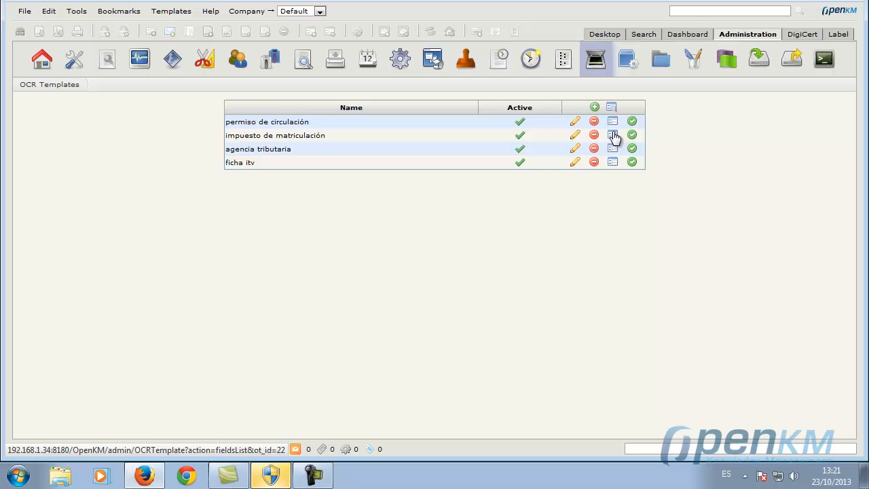
pyautogui.click(611, 148)
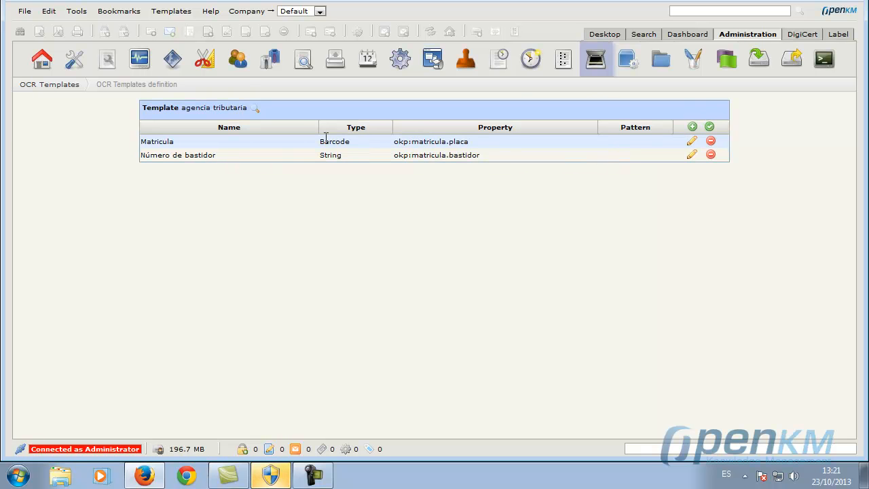
pyautogui.moveTo(483, 151)
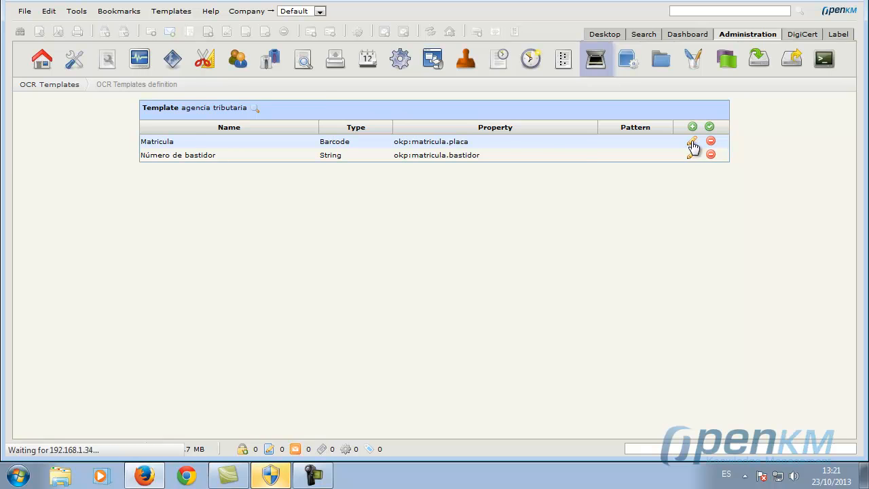
pyautogui.click(692, 142)
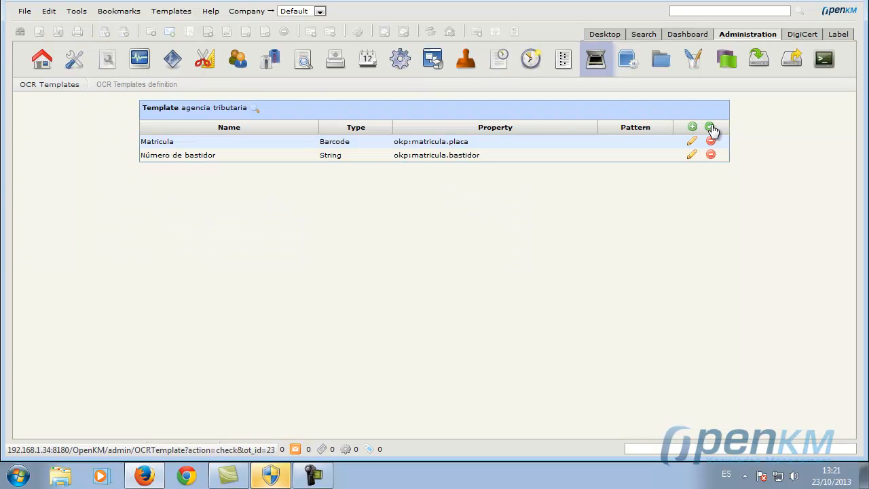
pyautogui.click(709, 127)
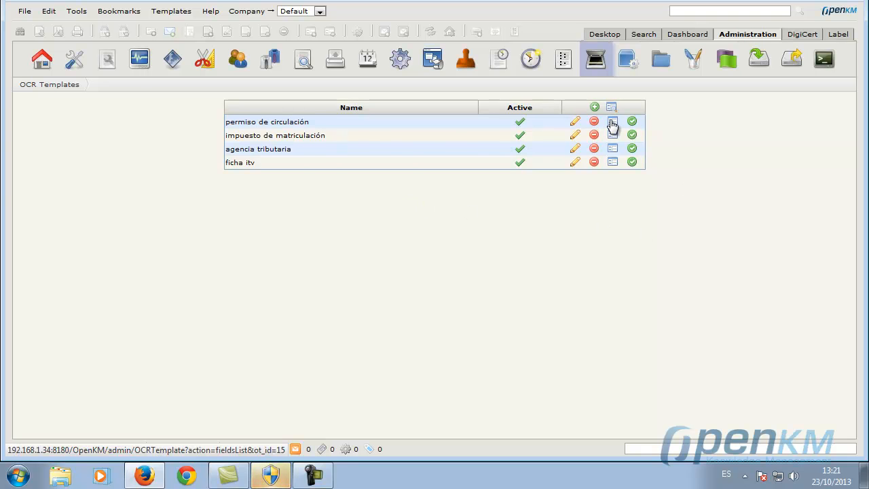
pyautogui.click(612, 122)
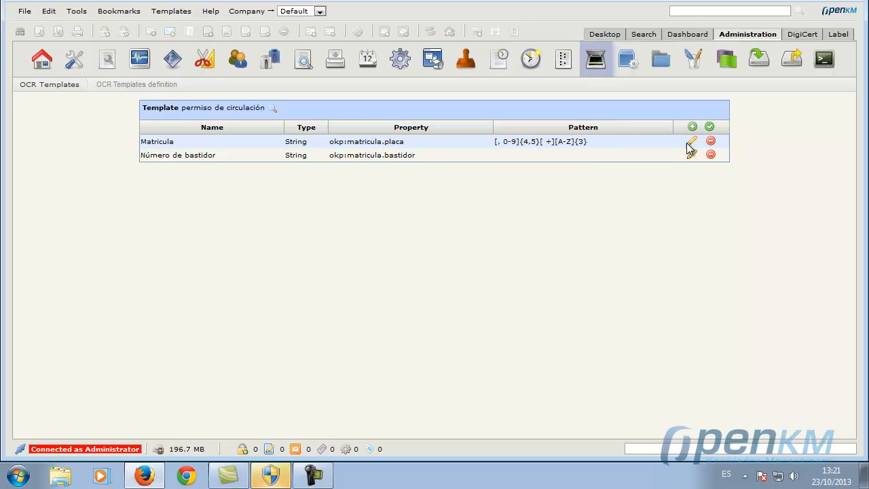
pyautogui.click(690, 141)
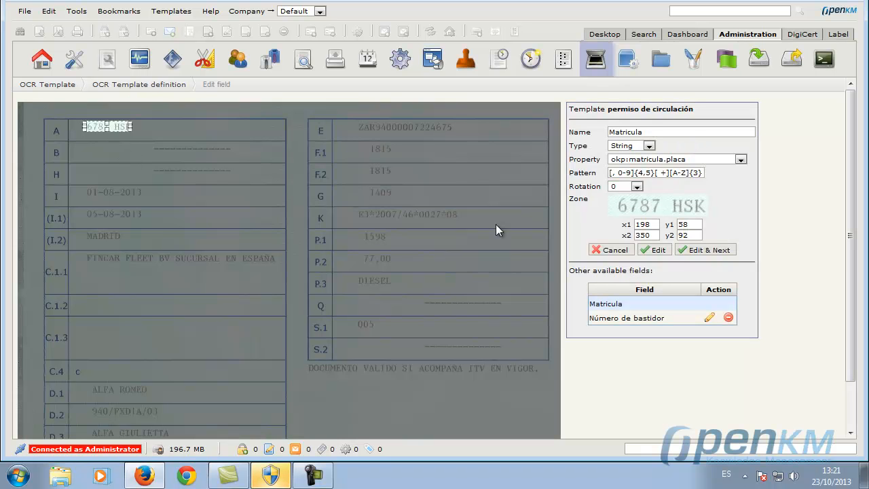
pyautogui.moveTo(689, 208)
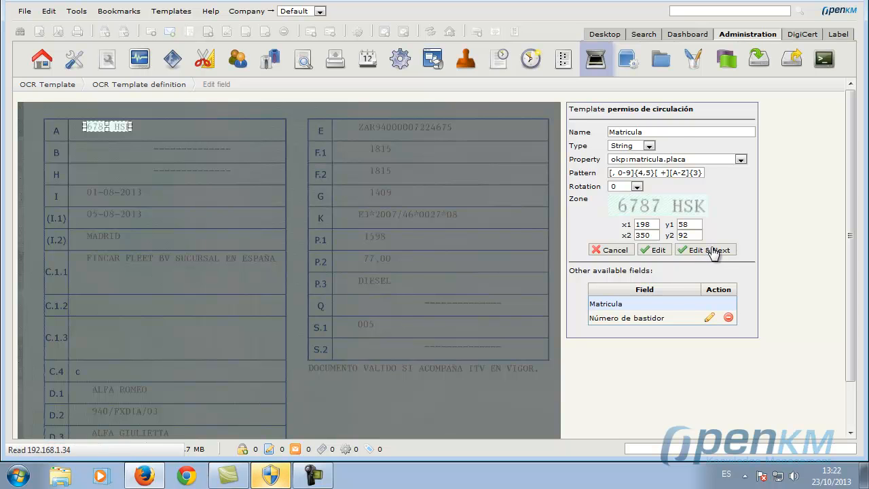
pyautogui.click(704, 250)
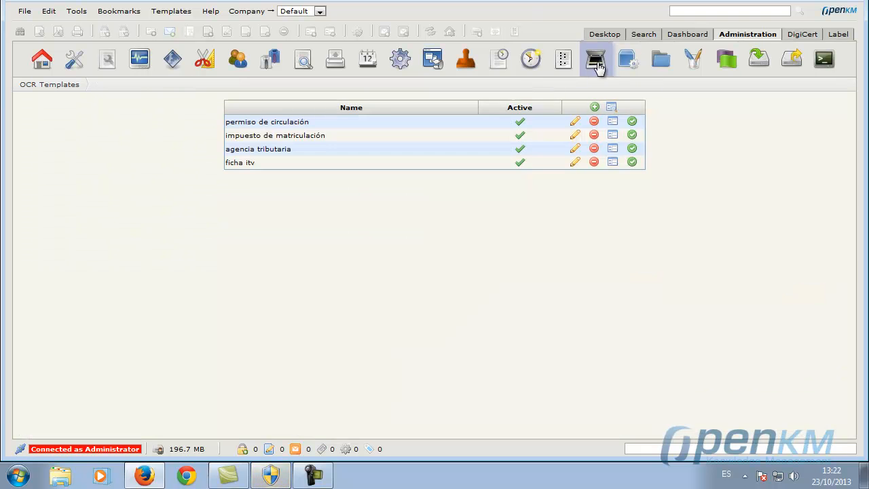
# Review the impuesto de matriculación template's Matrícula and Número de bastidor fields
pyautogui.click(612, 134)
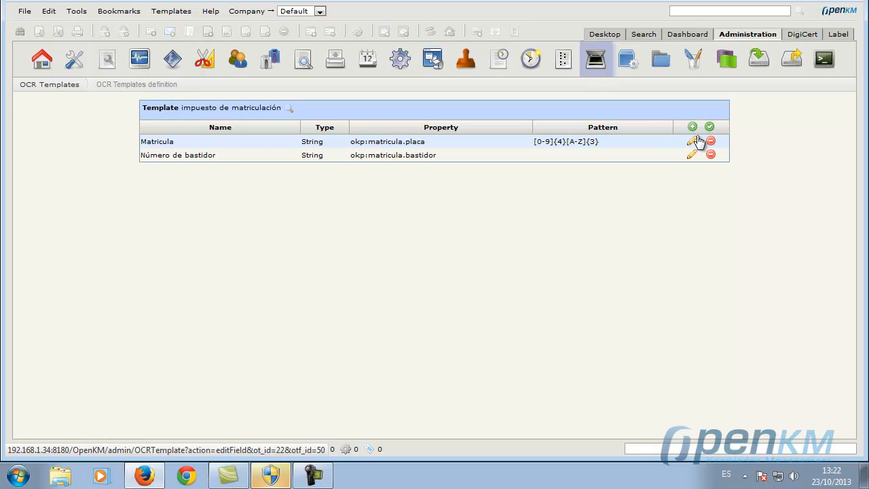
pyautogui.click(692, 141)
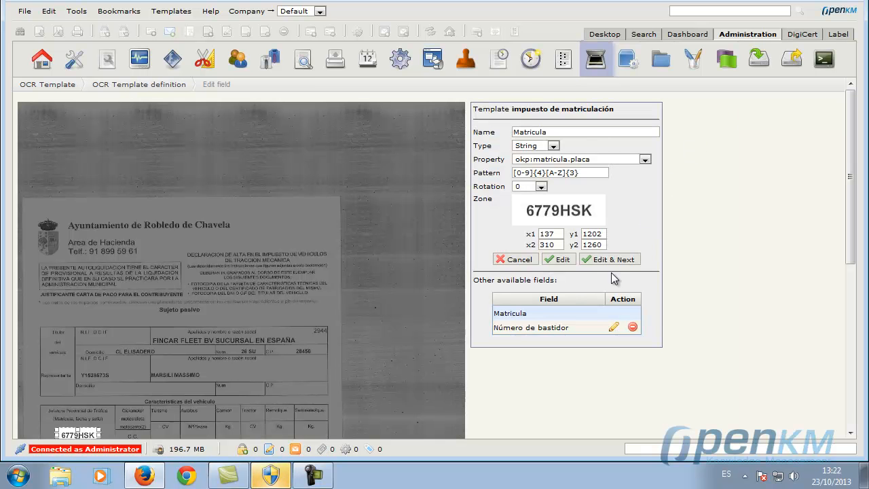
pyautogui.click(608, 259)
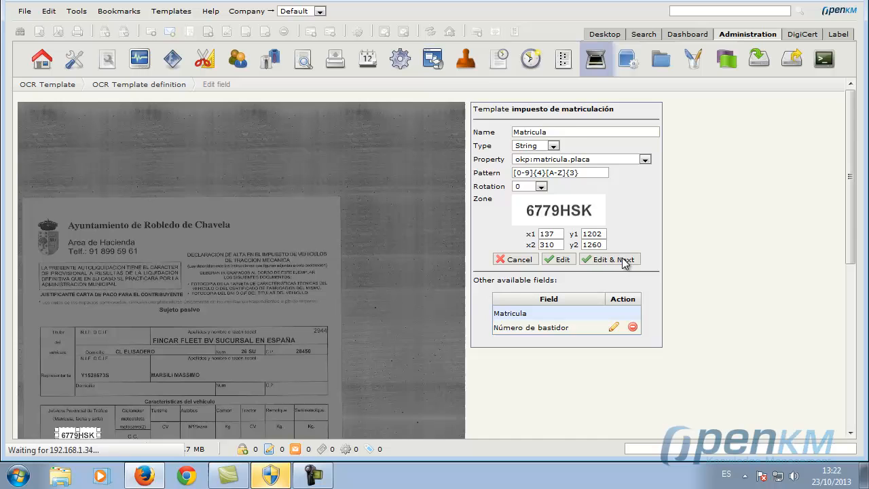
pyautogui.click(608, 258)
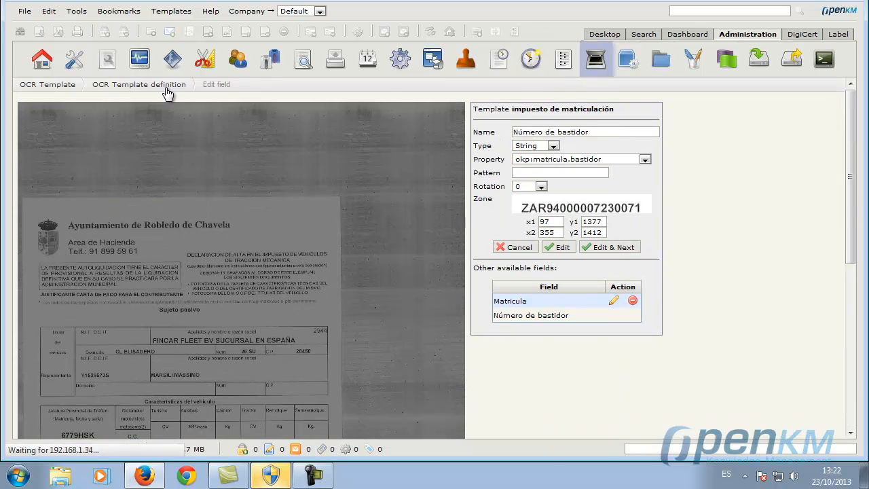
pyautogui.click(49, 84)
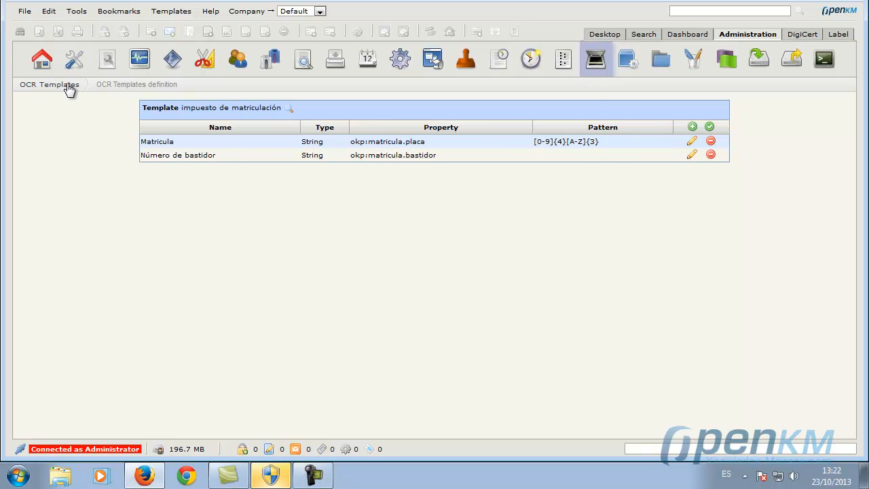
pyautogui.click(48, 85)
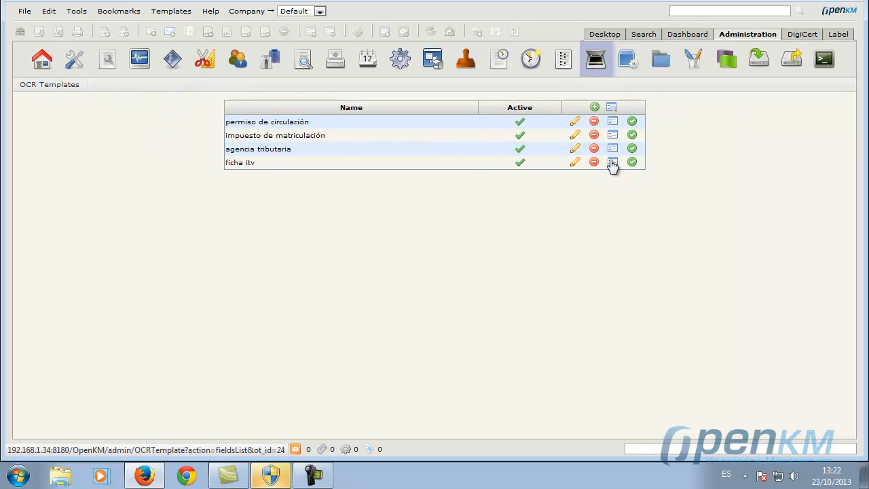
# Review the ficha itv template's Matrícula and Número de bastidor capture zones, then return to browsing
pyautogui.click(611, 162)
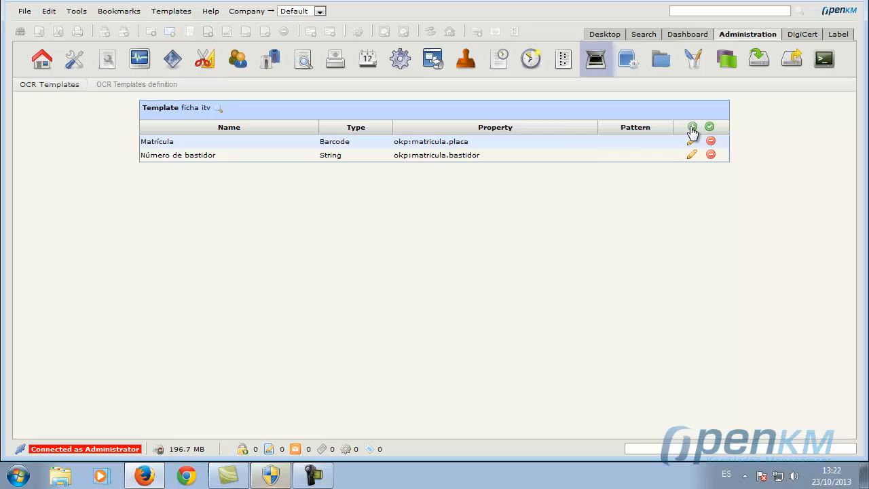
pyautogui.click(690, 141)
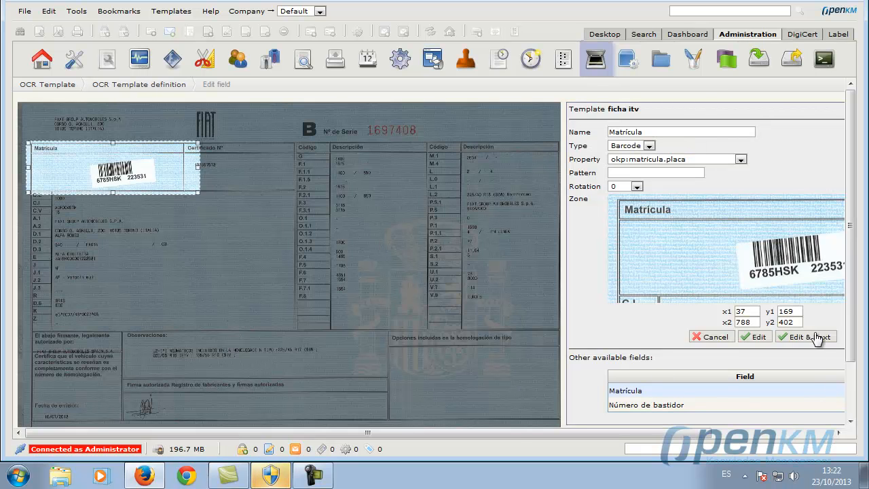
pyautogui.click(806, 336)
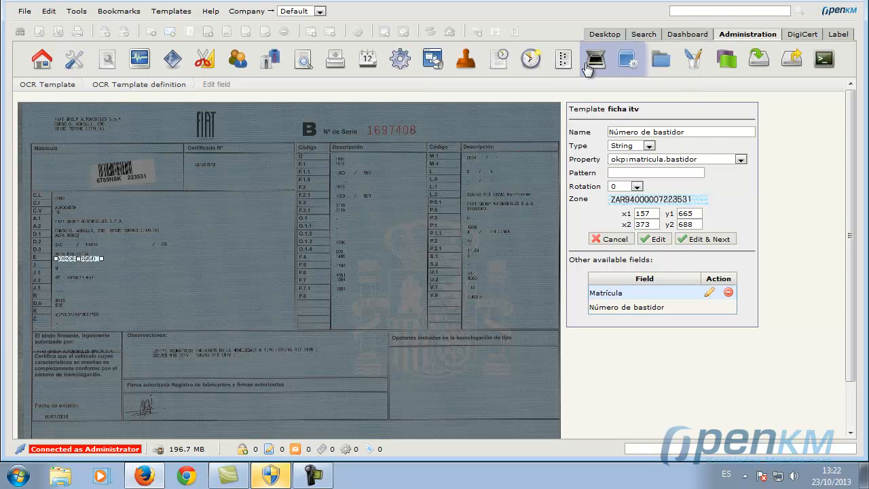
pyautogui.click(595, 59)
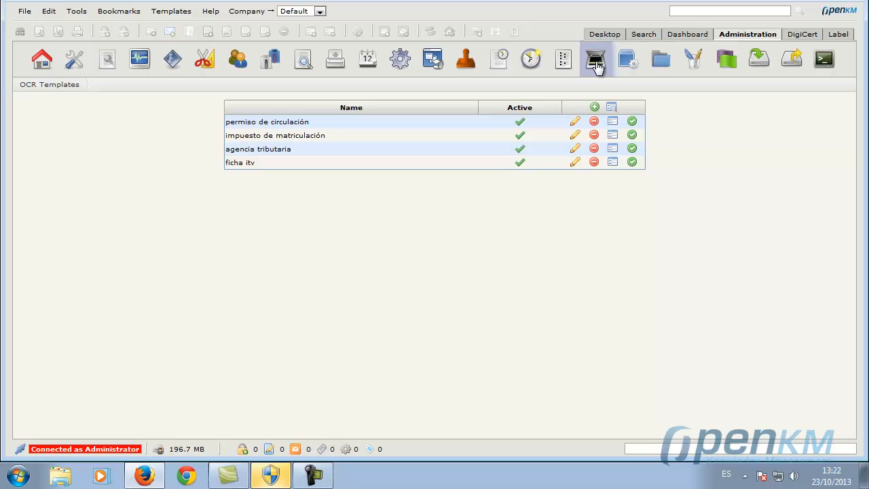
pyautogui.moveTo(699, 84)
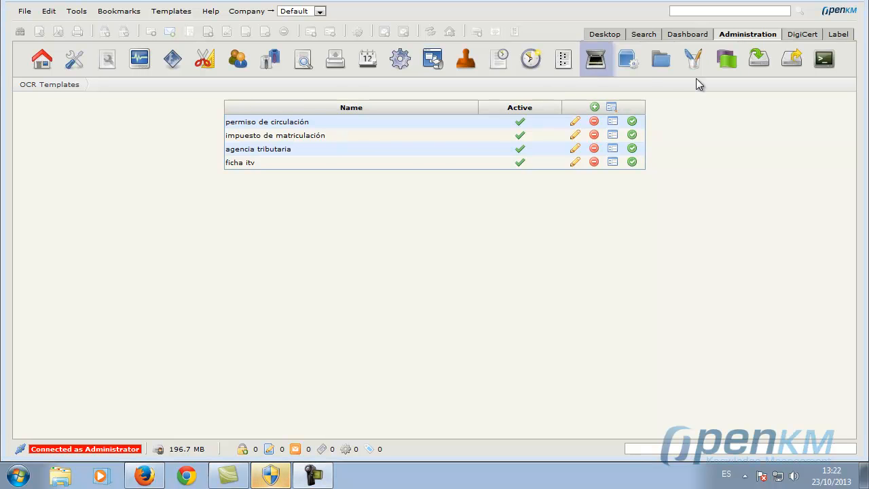
pyautogui.moveTo(603, 34)
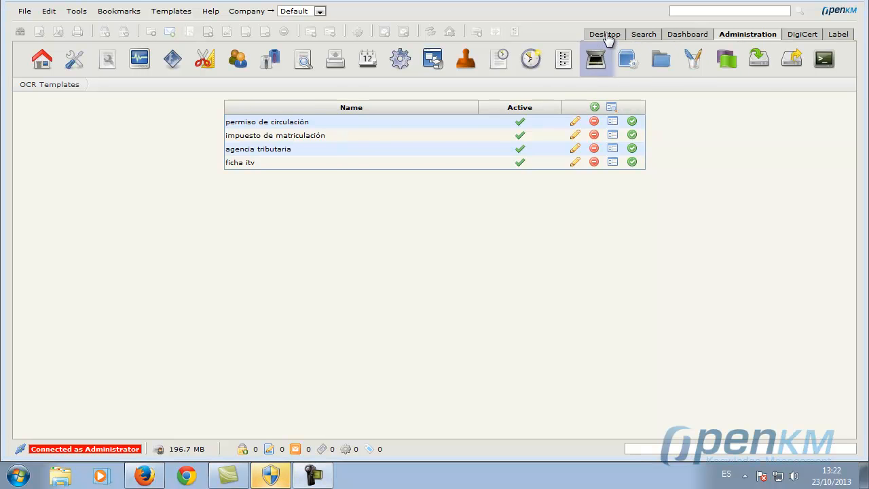
pyautogui.click(604, 34)
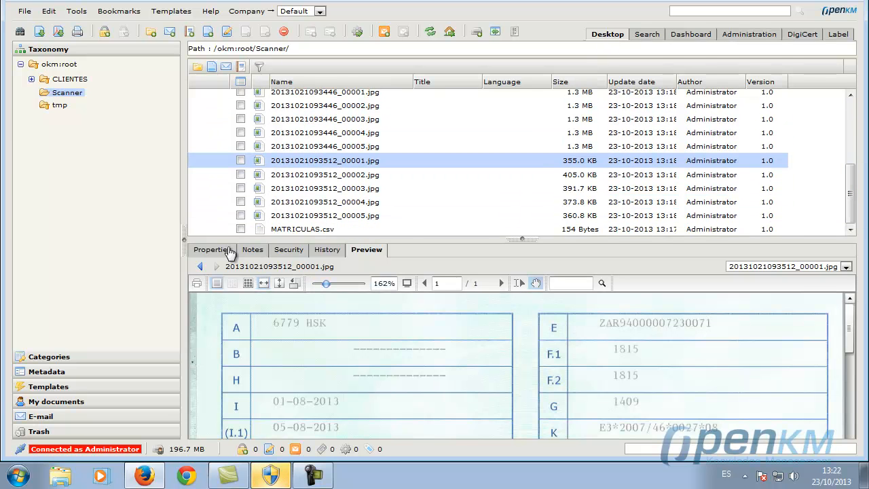
# View the image's properties, browse CLIENTES and the Scanner folder, then enter Administration
pyautogui.click(213, 249)
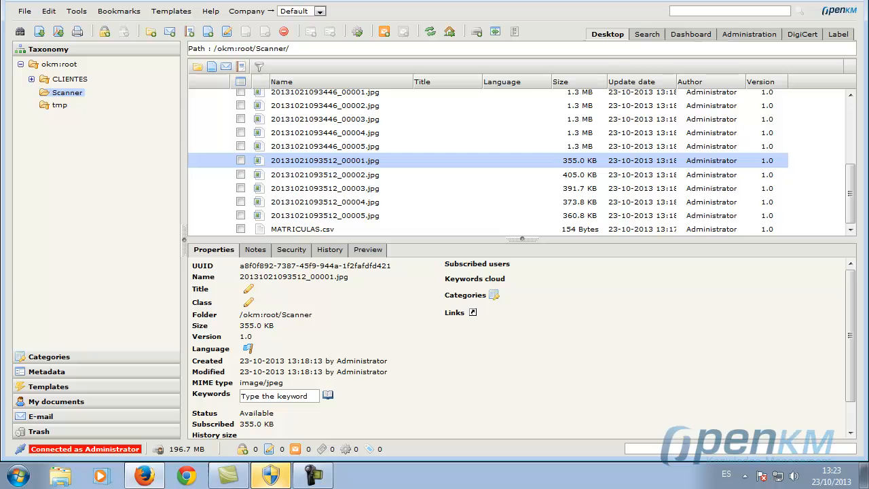
pyautogui.click(68, 79)
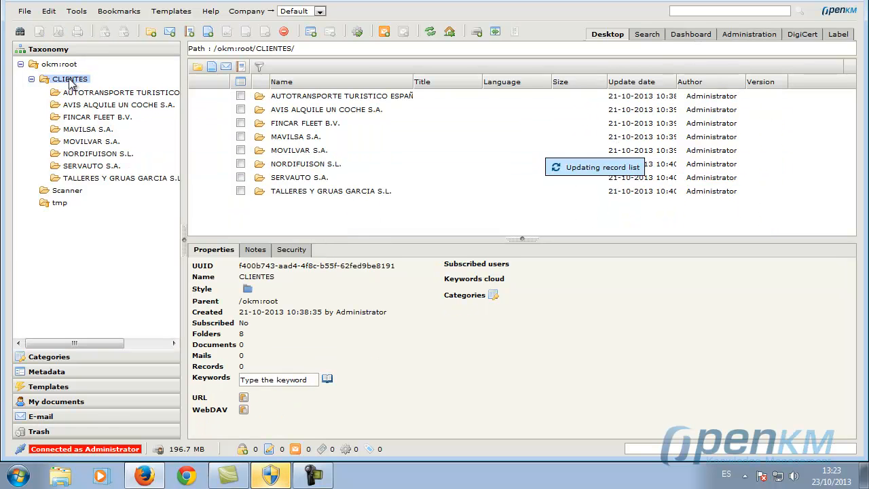
pyautogui.click(67, 190)
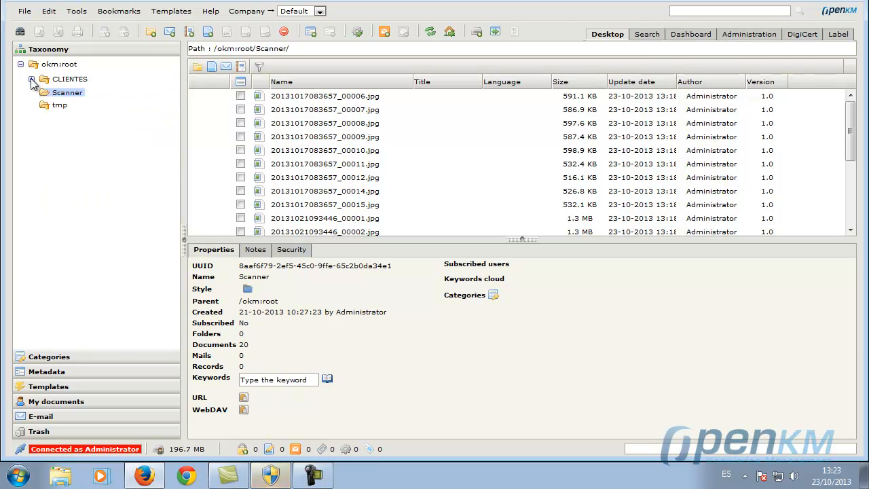
pyautogui.click(31, 79)
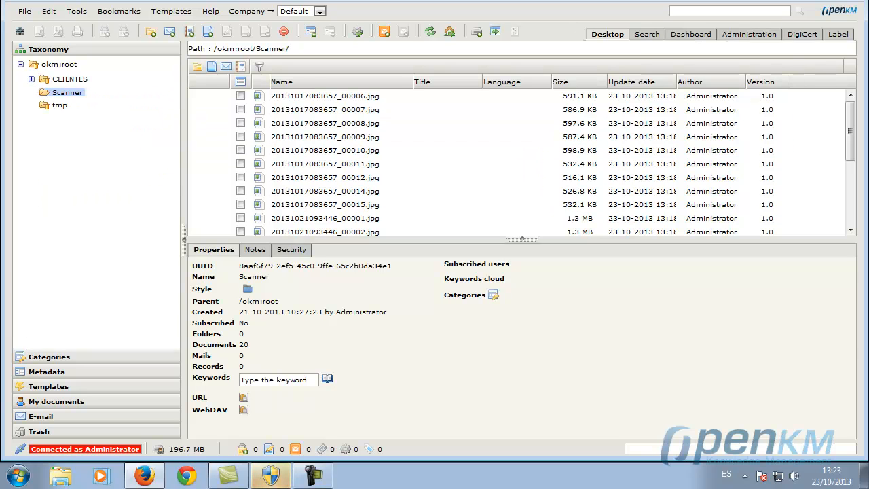
pyautogui.click(730, 10)
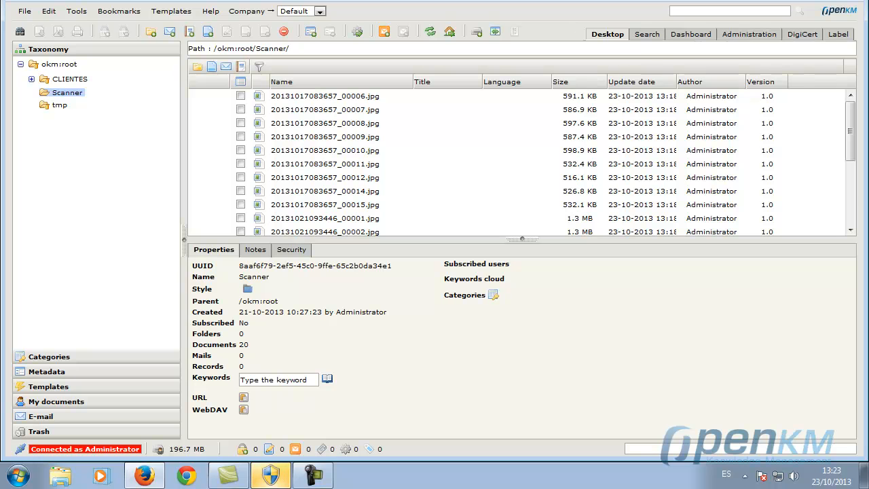
pyautogui.moveTo(750, 34)
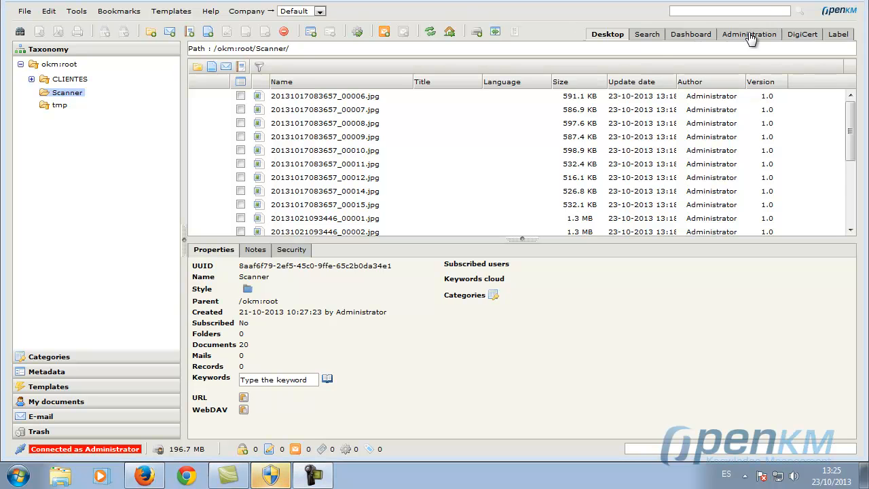
pyautogui.click(748, 34)
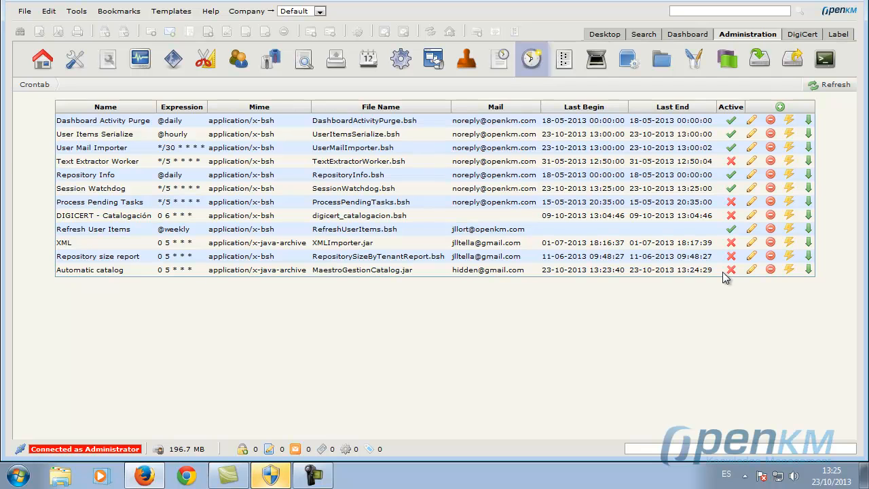
# Execute the Automatic catalog Crontab job and return to the repository view
pyautogui.click(789, 270)
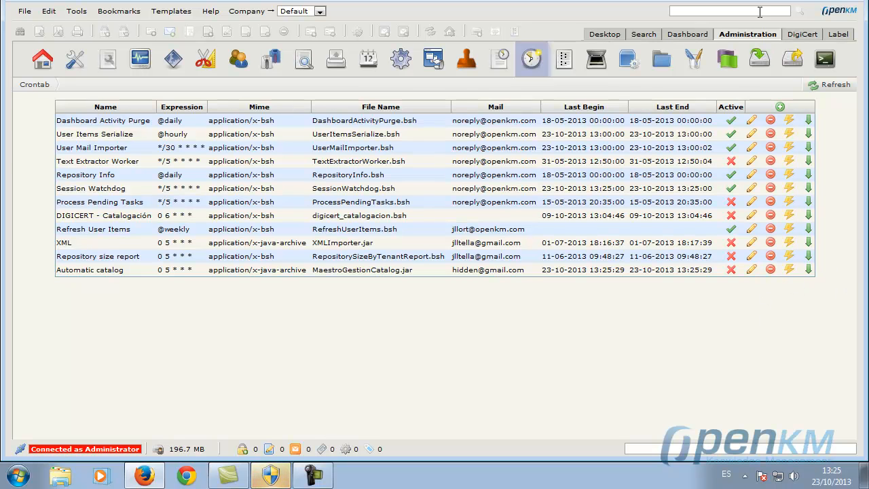
pyautogui.click(604, 34)
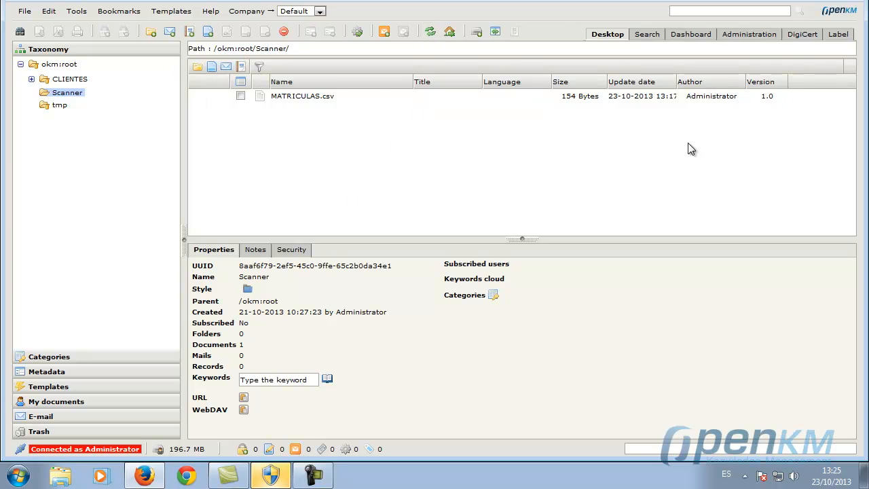
pyautogui.click(31, 78)
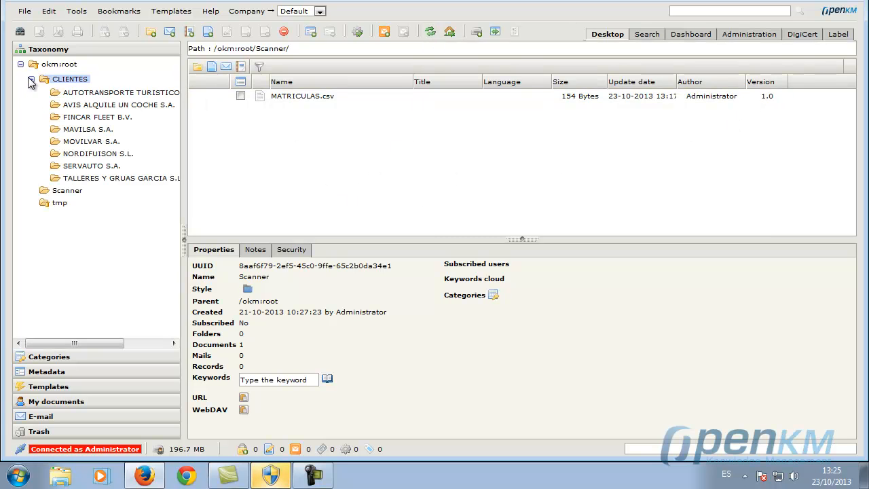
pyautogui.click(69, 79)
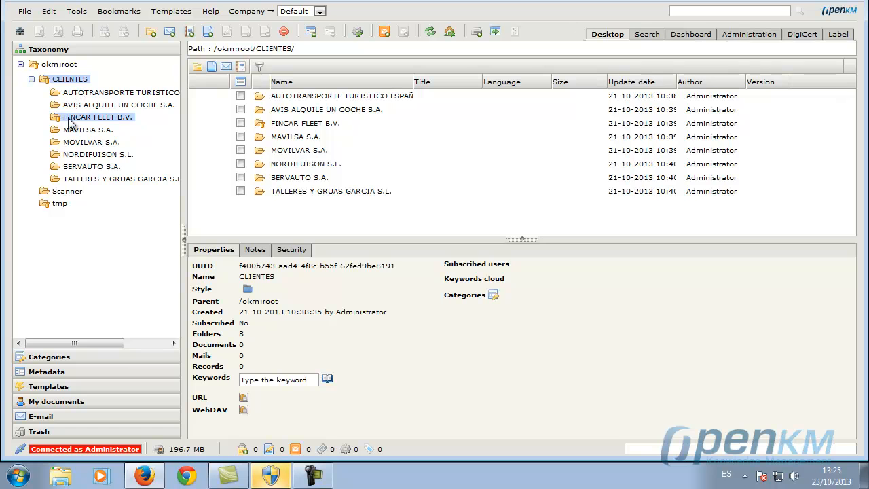
pyautogui.click(48, 117)
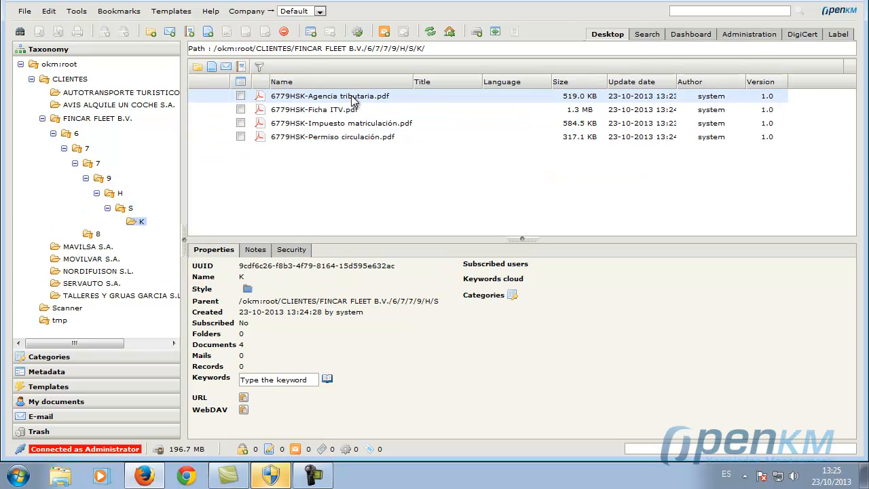
pyautogui.click(329, 95)
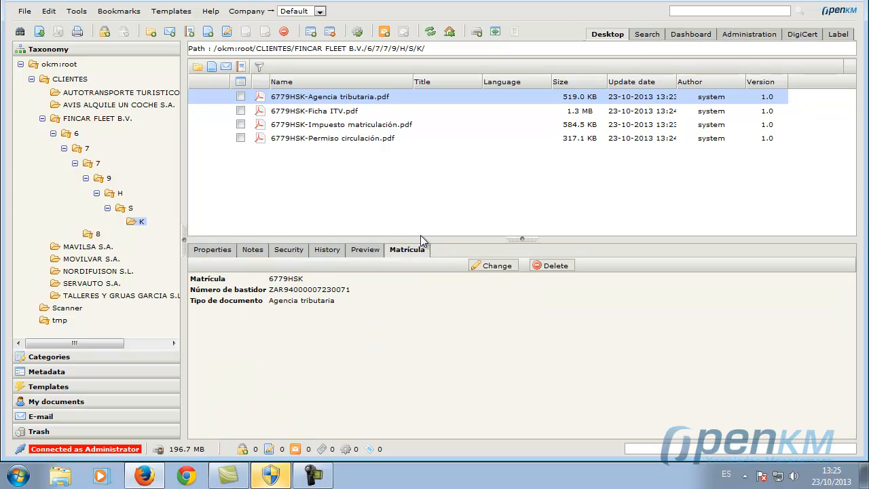
pyautogui.click(314, 110)
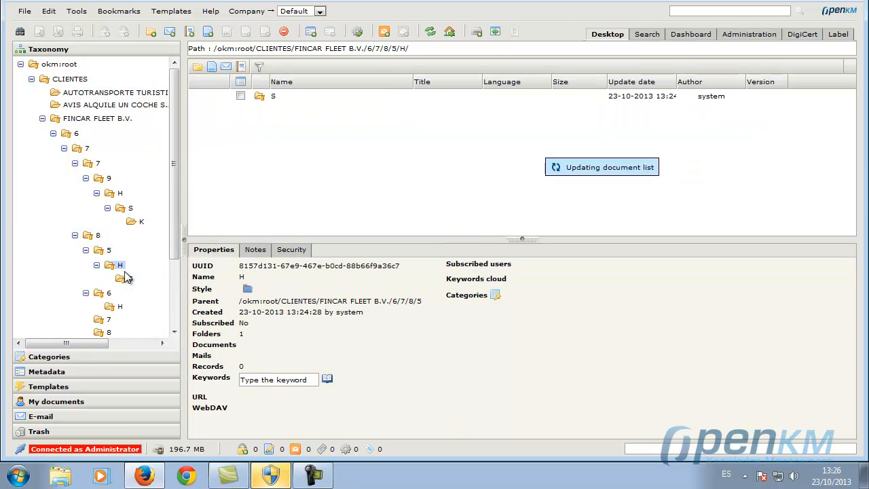
pyautogui.click(141, 293)
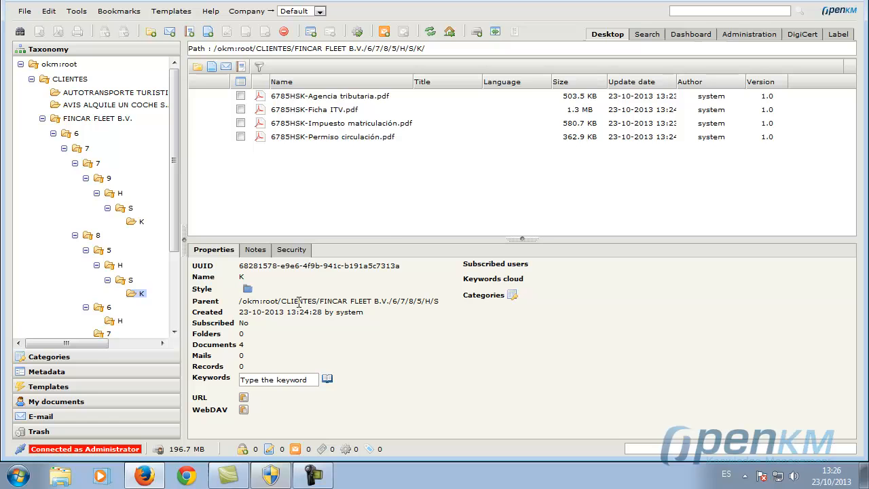
pyautogui.click(342, 122)
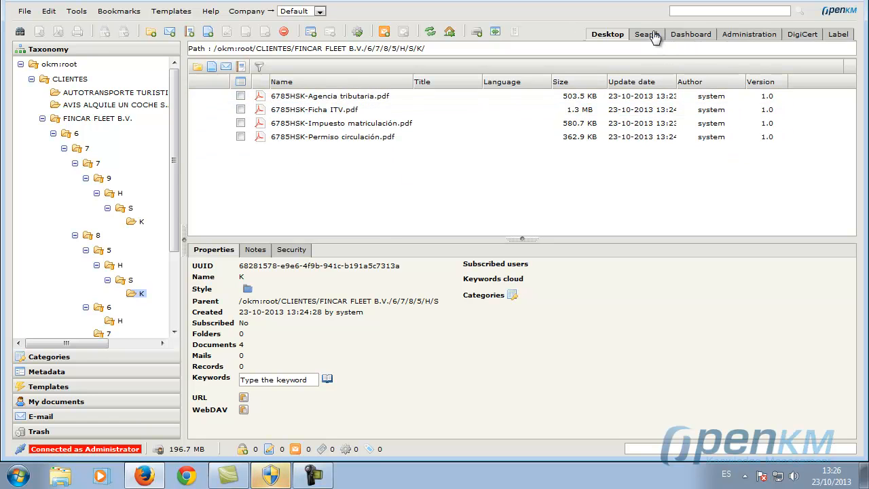
# Run an advanced metadata search with the Matrícula property set to 6788*
pyautogui.click(645, 34)
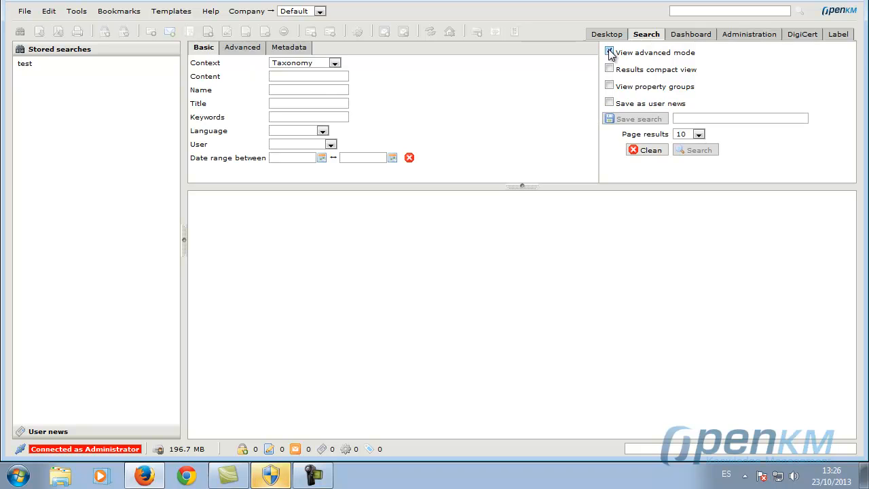
pyautogui.click(609, 53)
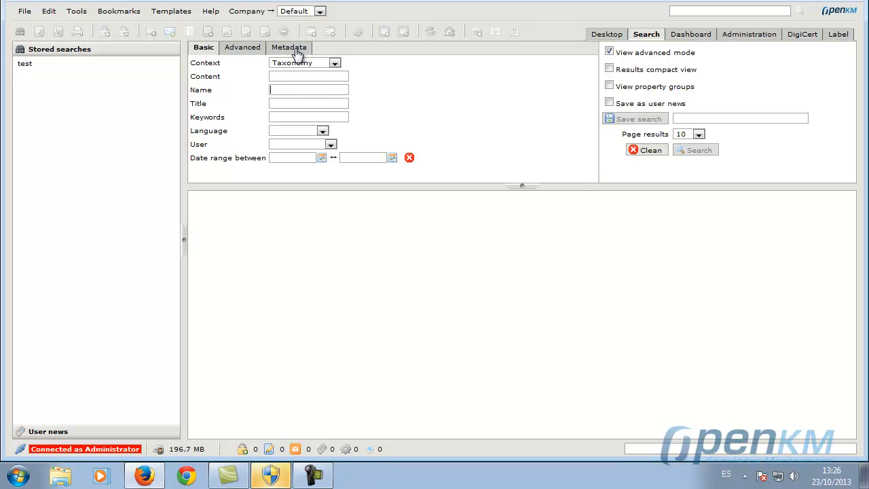
pyautogui.click(288, 47)
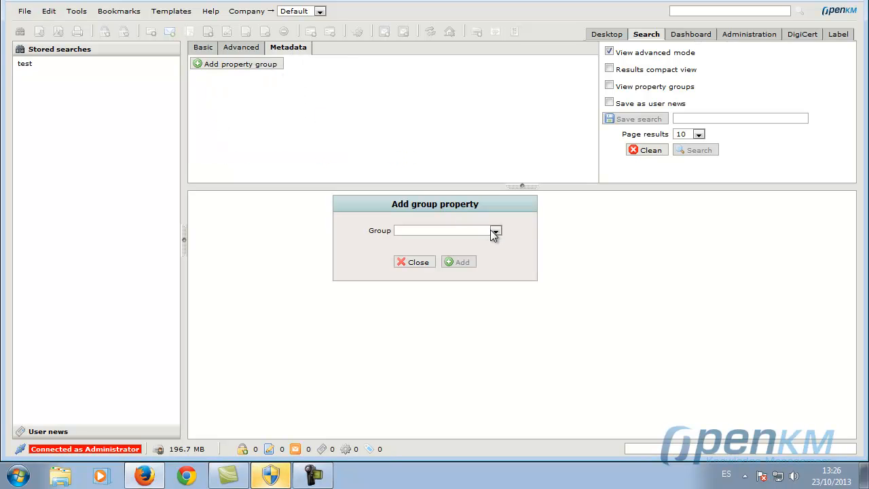
pyautogui.click(496, 230)
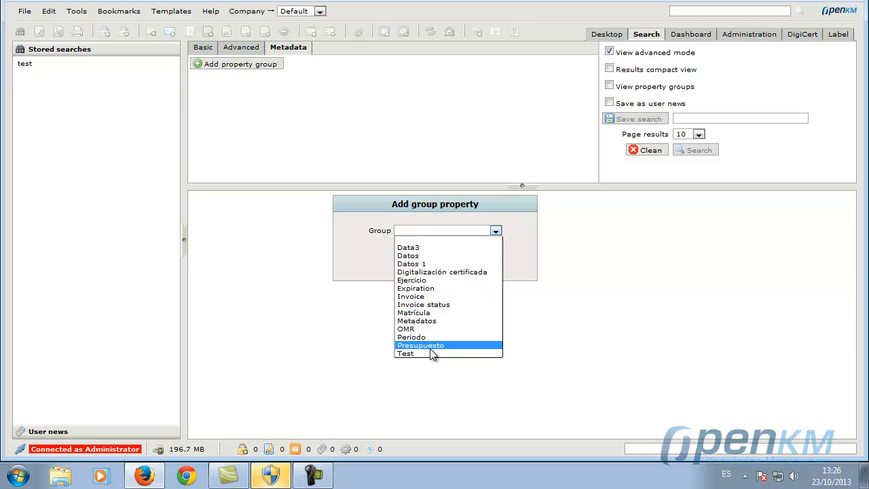
pyautogui.click(413, 312)
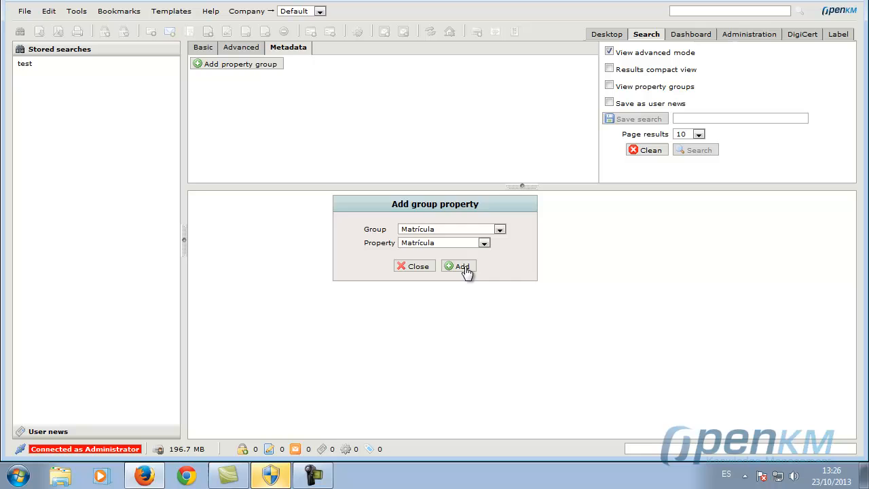
pyautogui.click(459, 265)
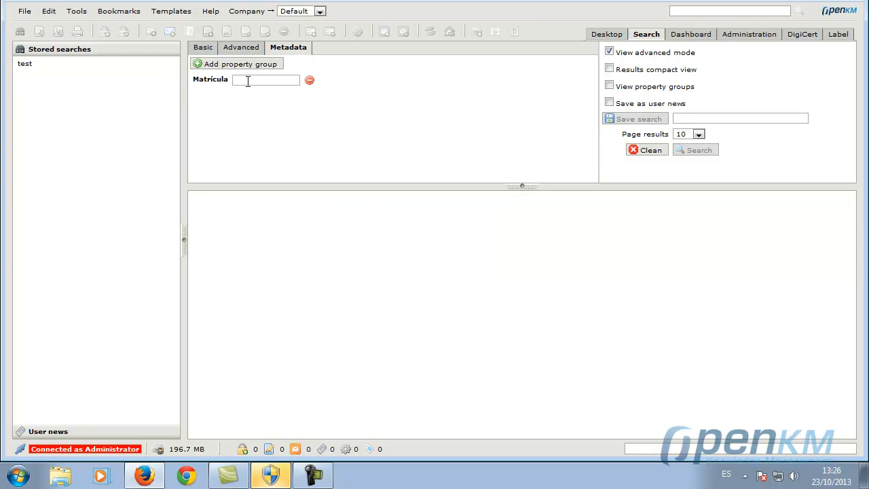
pyautogui.write('6788*')
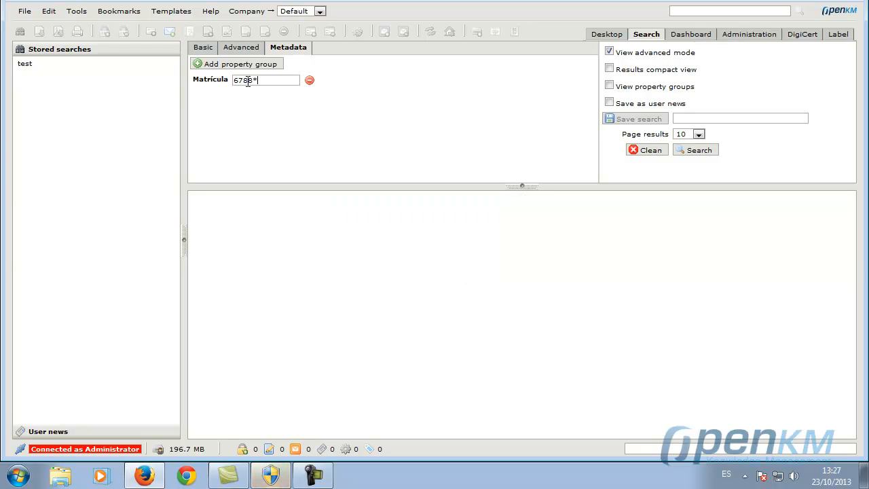
pyautogui.click(695, 149)
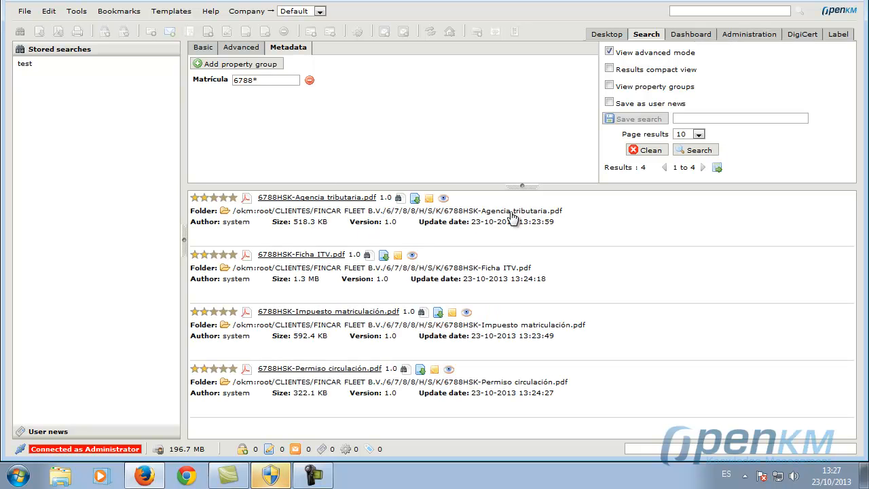
pyautogui.moveTo(419, 370)
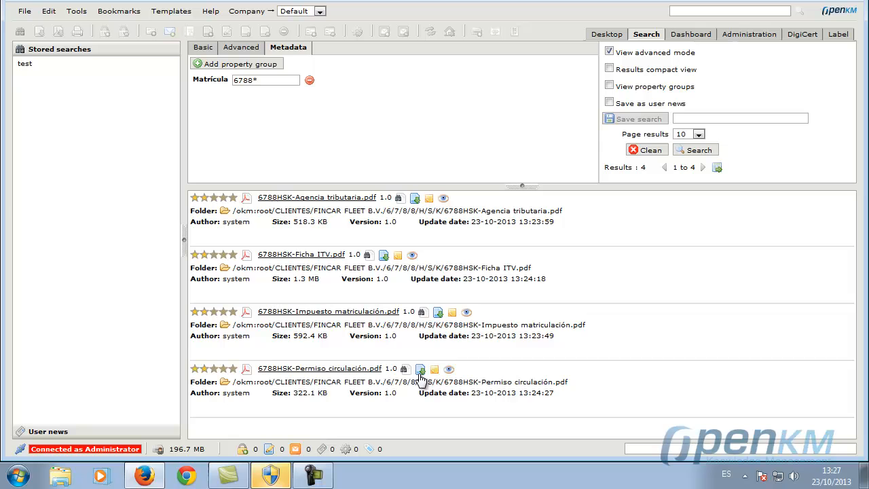